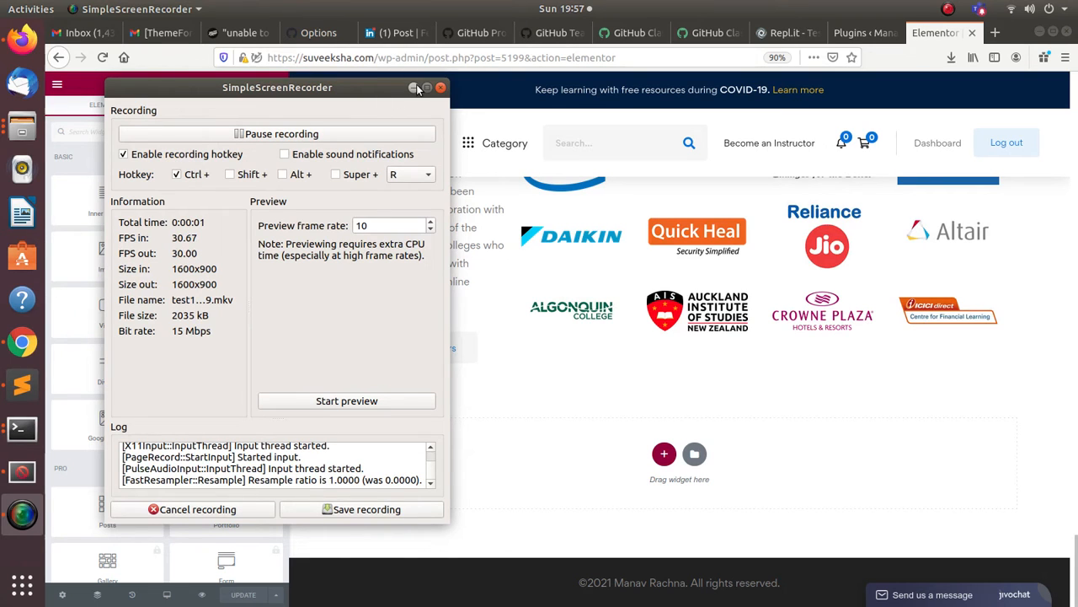
Step: Browse the Elementor template library down to the black 'Our company is a collective…' block
left_click(414, 88)
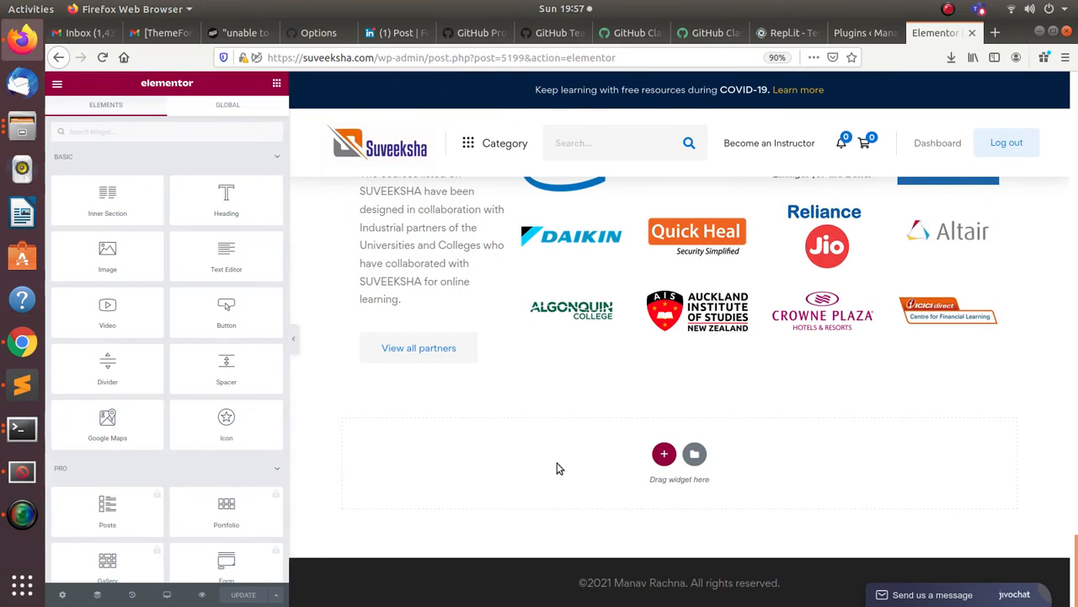
scroll("down", 3)
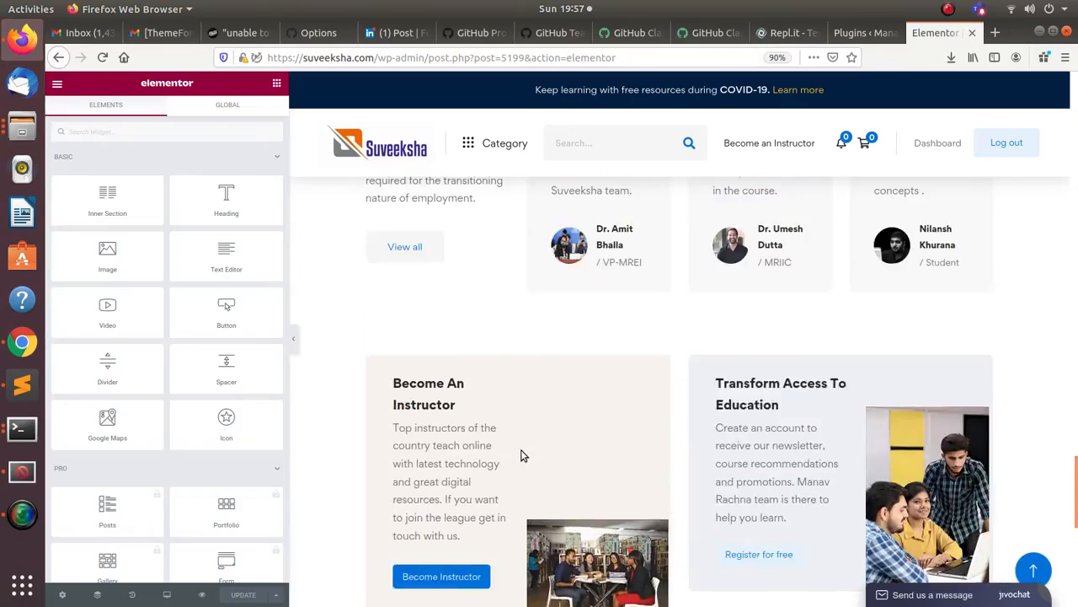
scroll("down", 3)
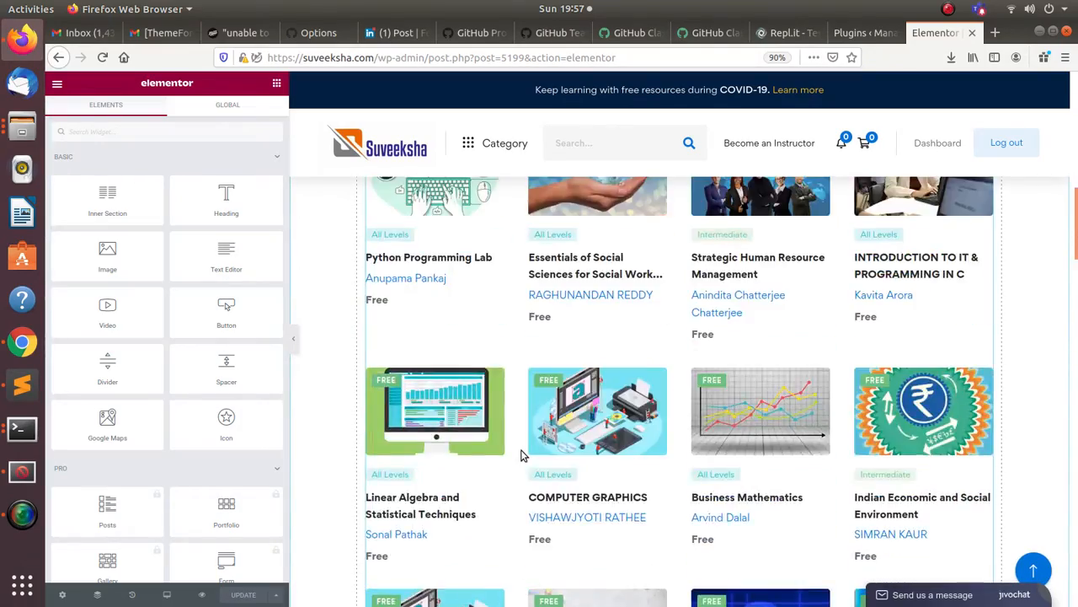
scroll("down", 3)
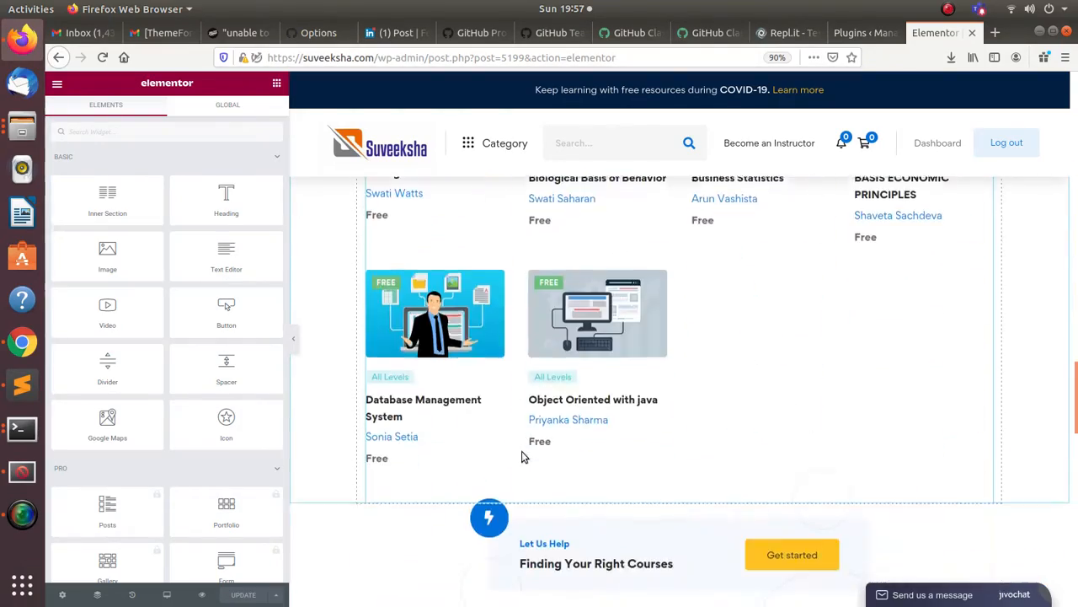
scroll("down", 3)
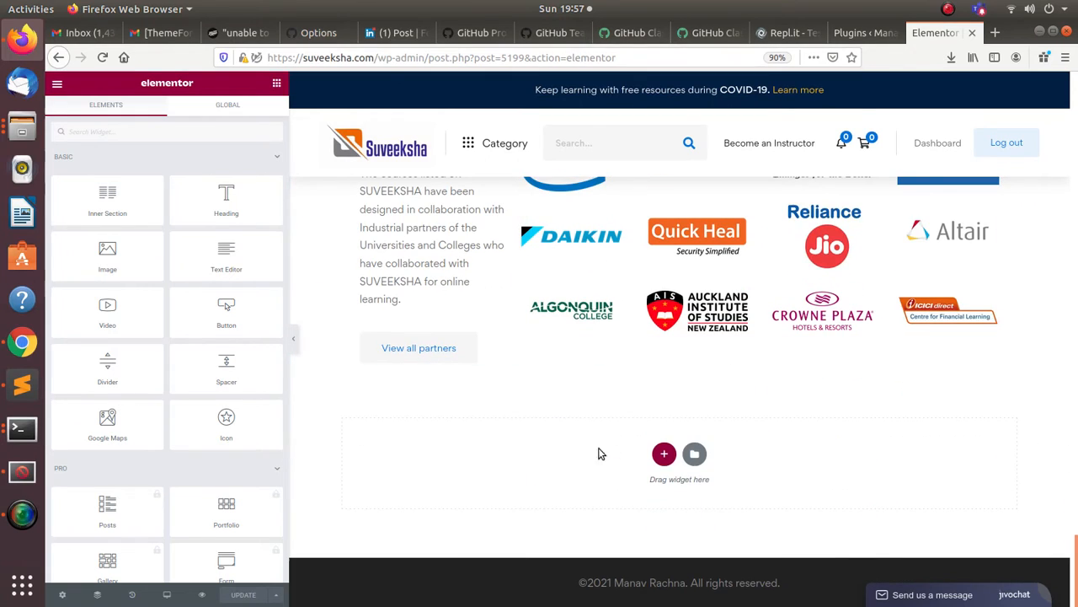
mouse_move(694, 455)
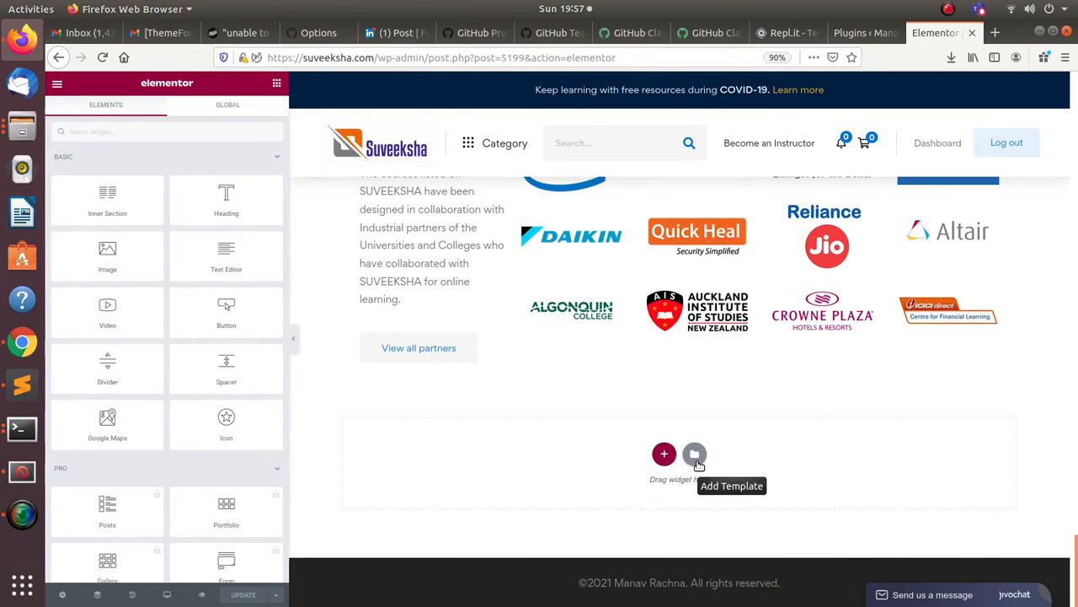
left_click(694, 455)
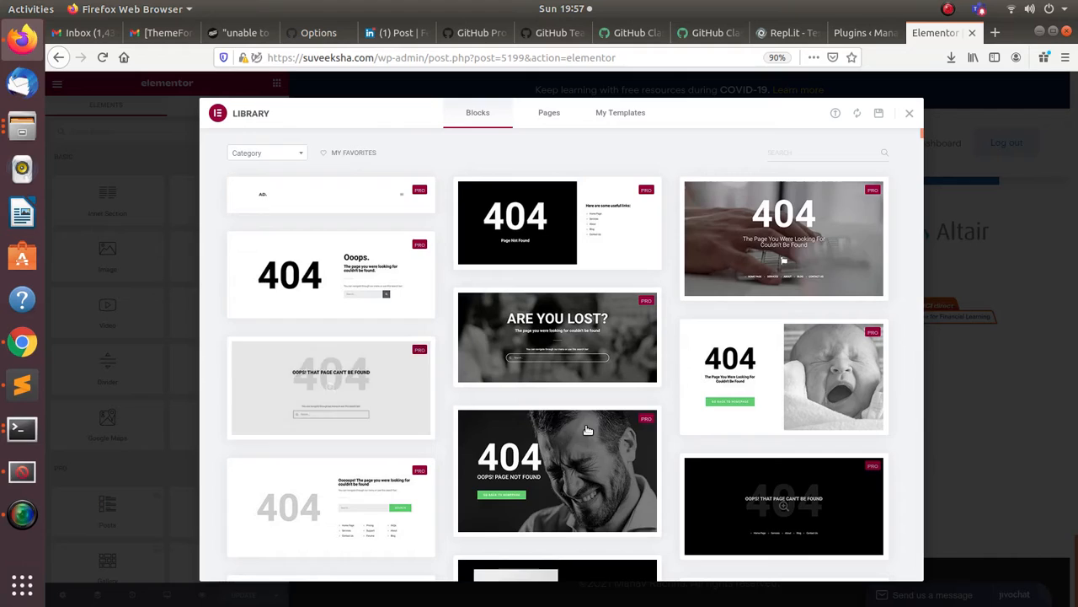
Step: Preview the black company-intro block and insert it into the page
scroll("down", 3)
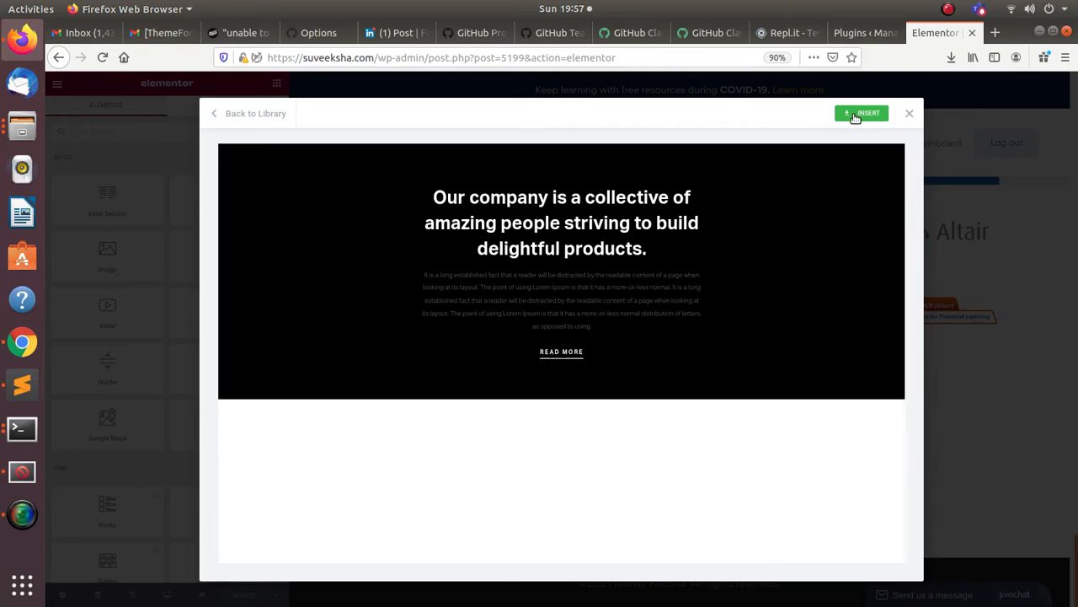
left_click(861, 113)
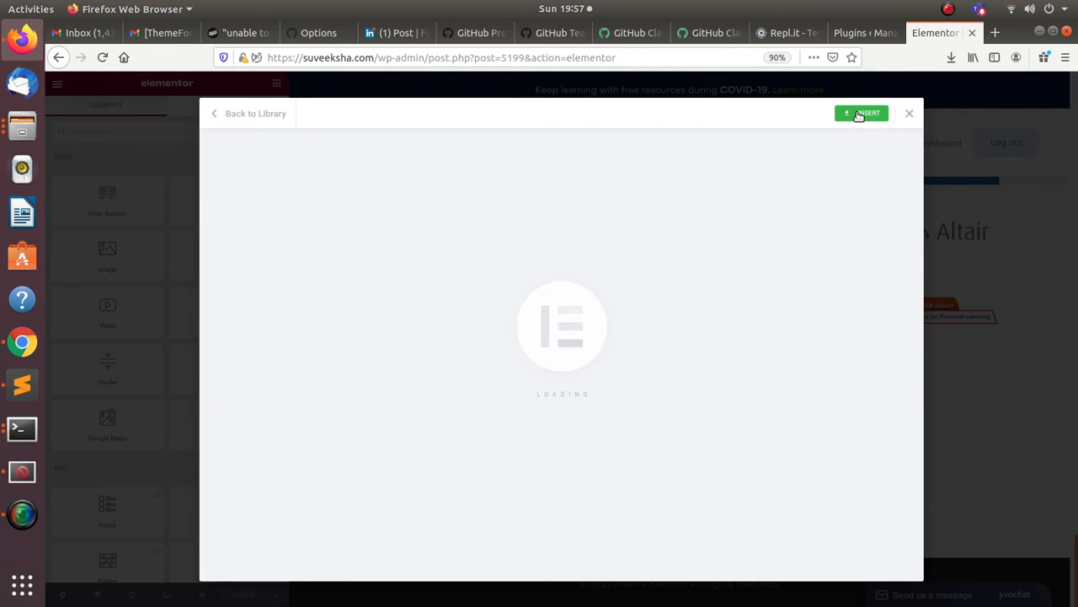
Step: Select the inserted black company section and review it below the partners area on the canvas
left_click(861, 113)
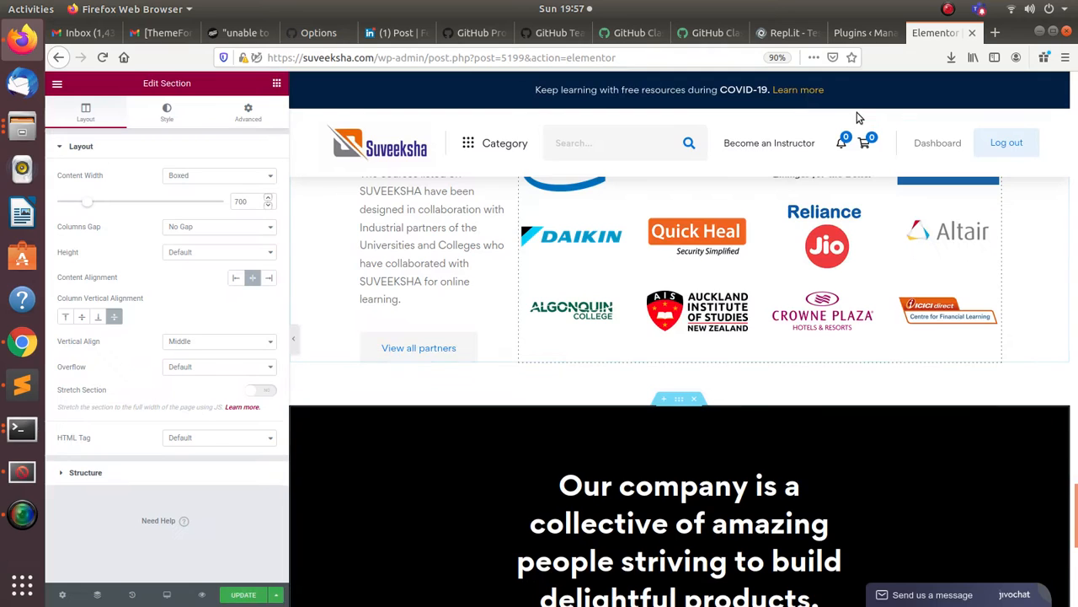
scroll("down", 3)
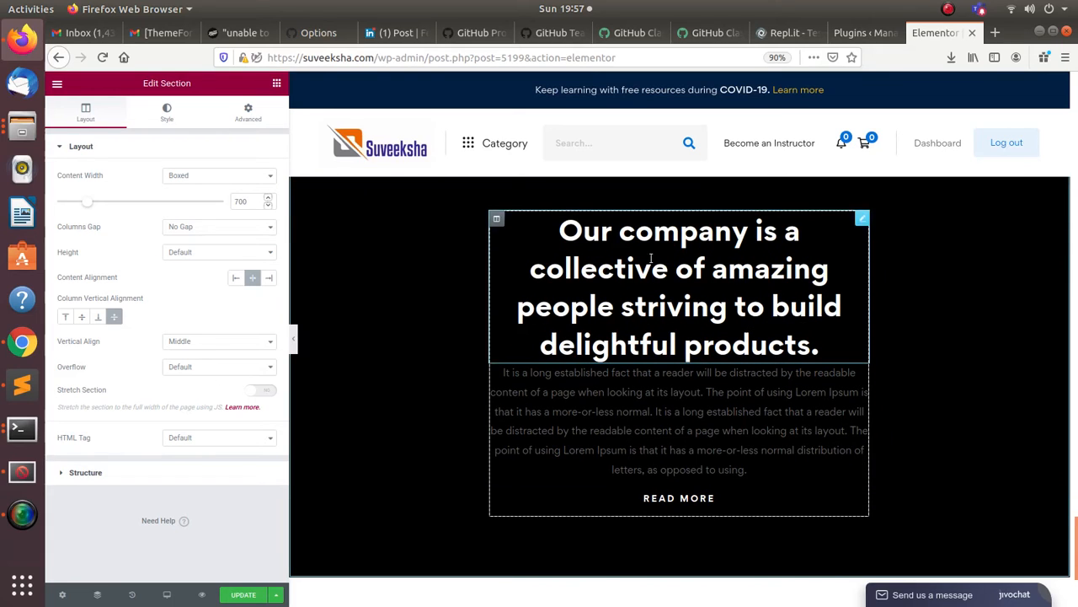
scroll("down", 3)
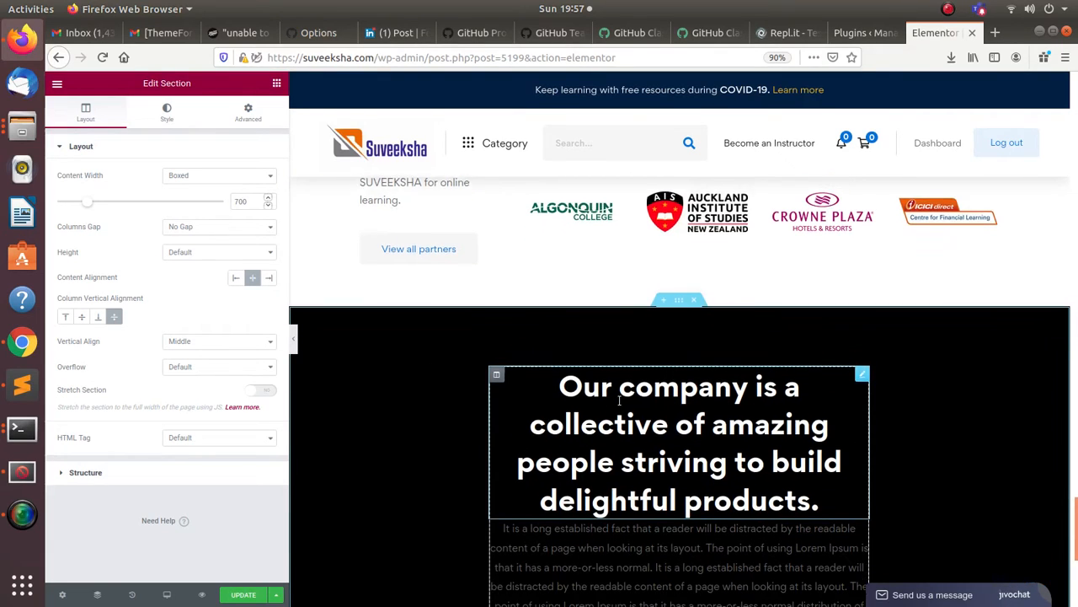
scroll("down", 3)
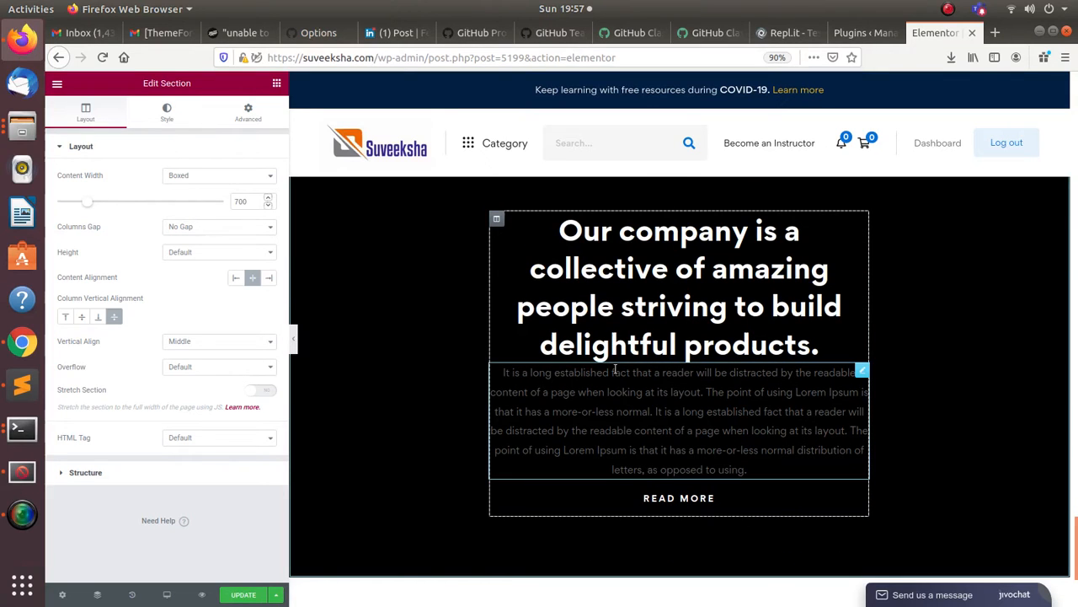
scroll("down", 3)
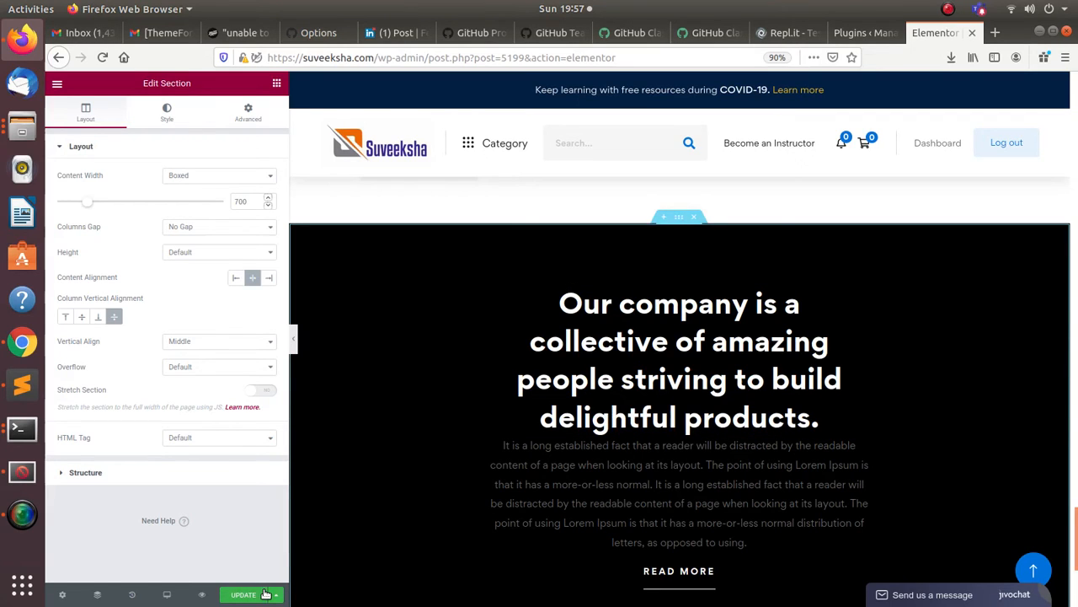
Step: Update the Suveeksha homepage so the new black company section is saved, then review the page
left_click(243, 593)
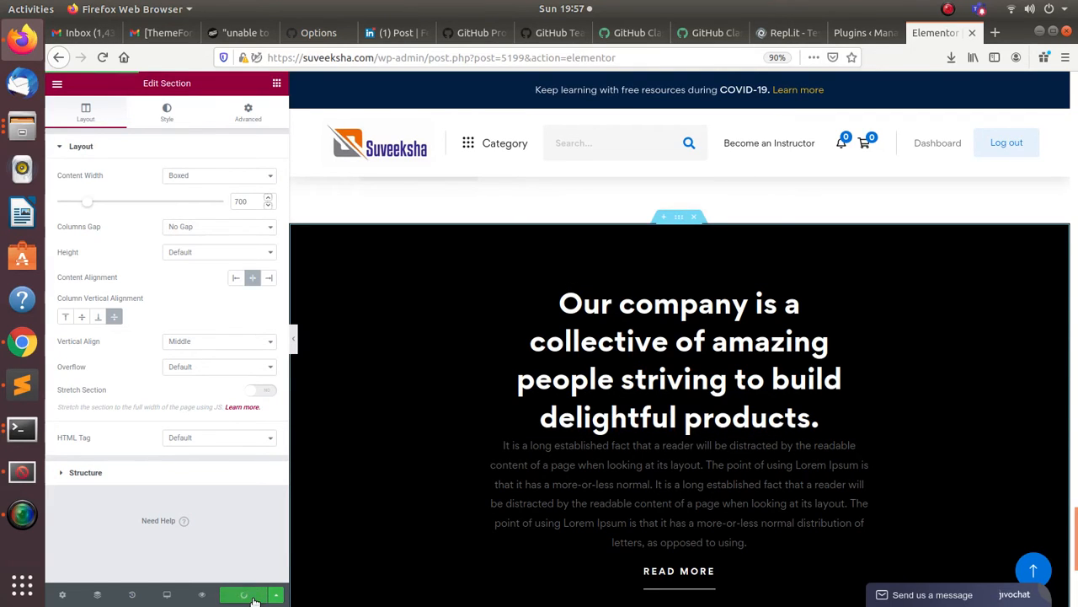
left_click(244, 593)
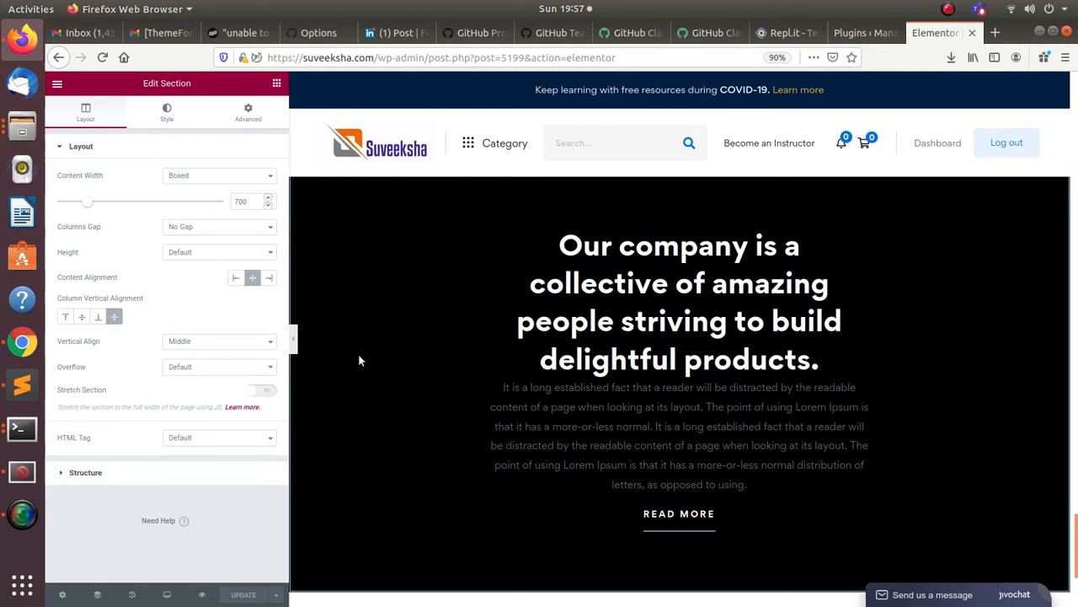
mouse_move(324, 560)
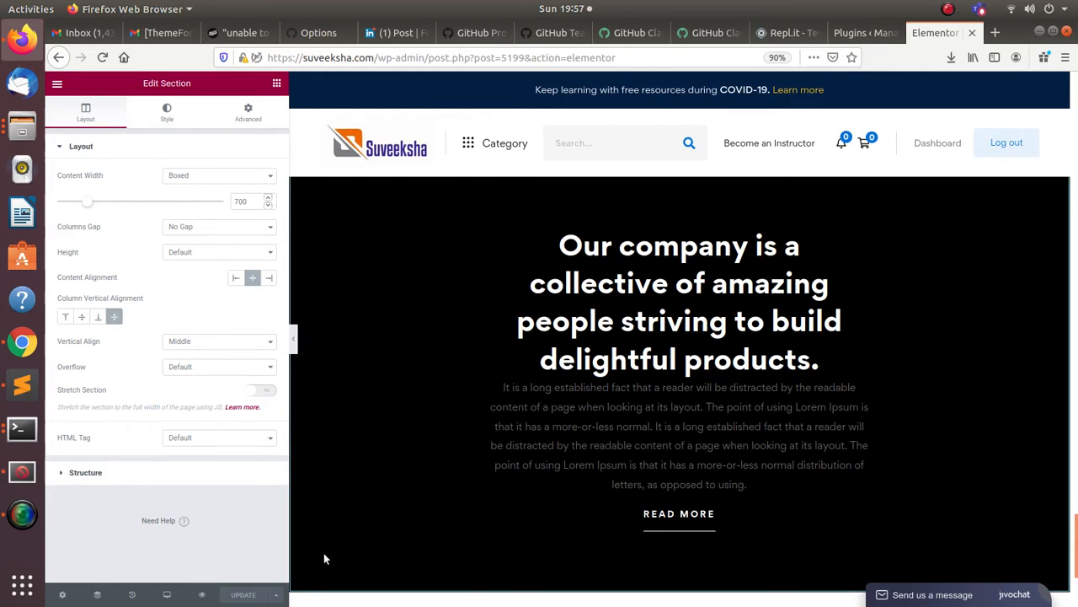
scroll("down", 3)
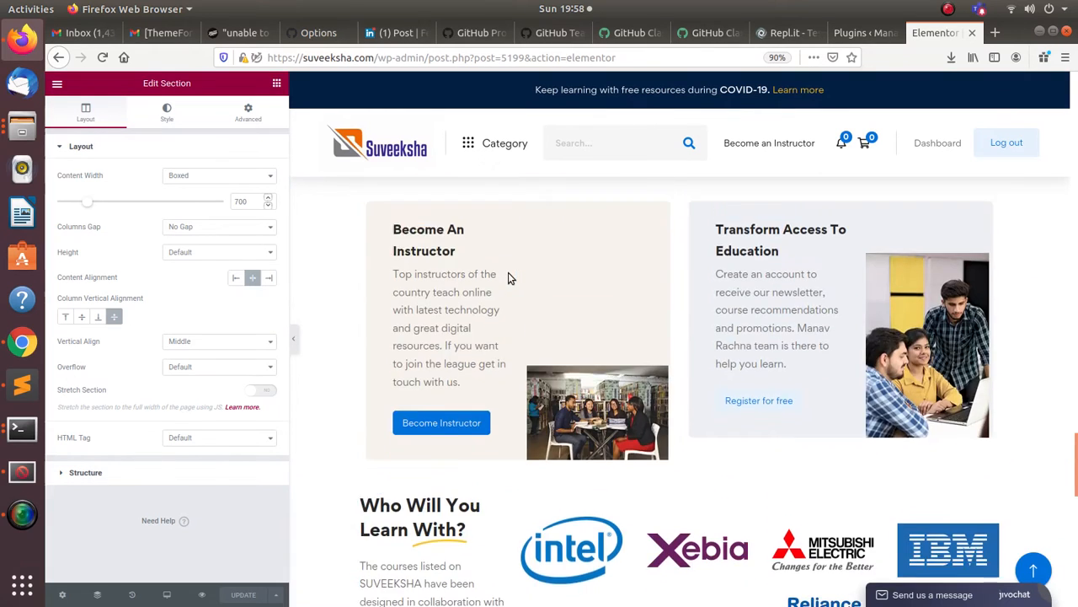
scroll("down", 3)
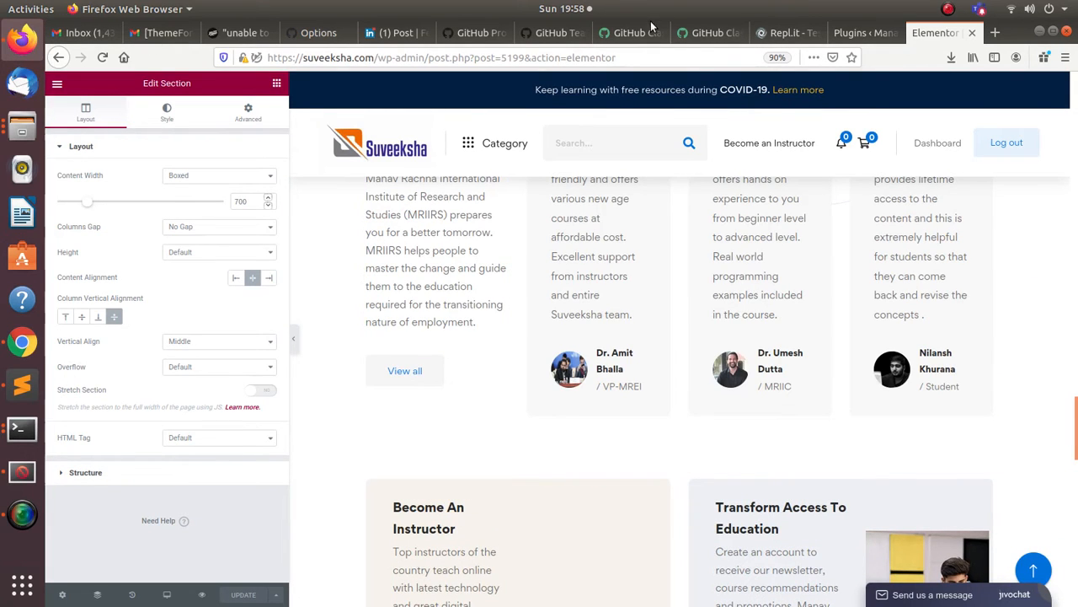
Step: From the WordPress admin bar, visit the live Suveeksha site in a new private window
left_click(859, 32)
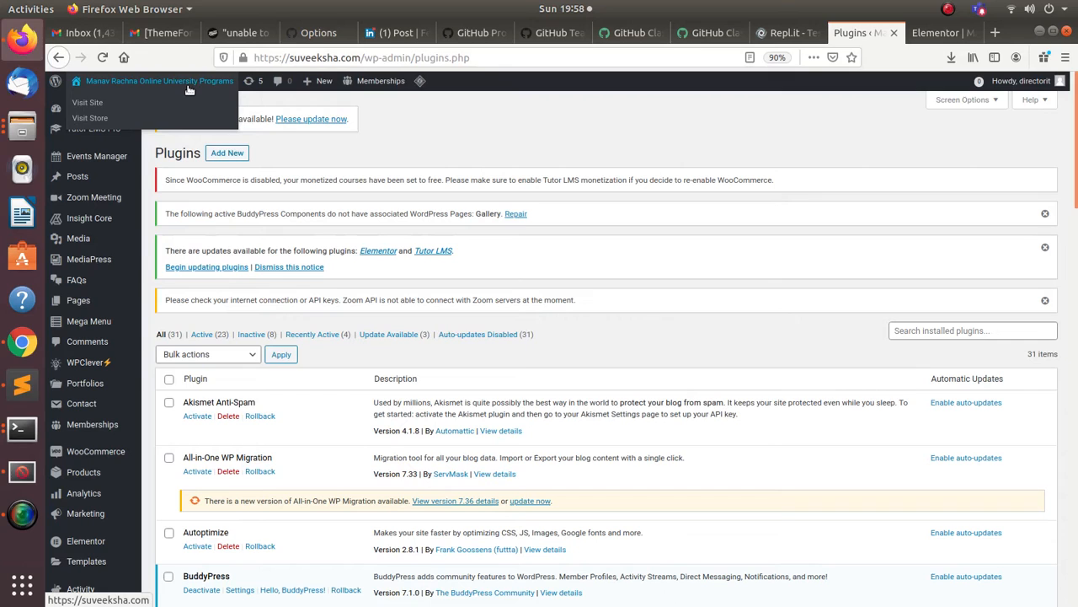
right_click(87, 103)
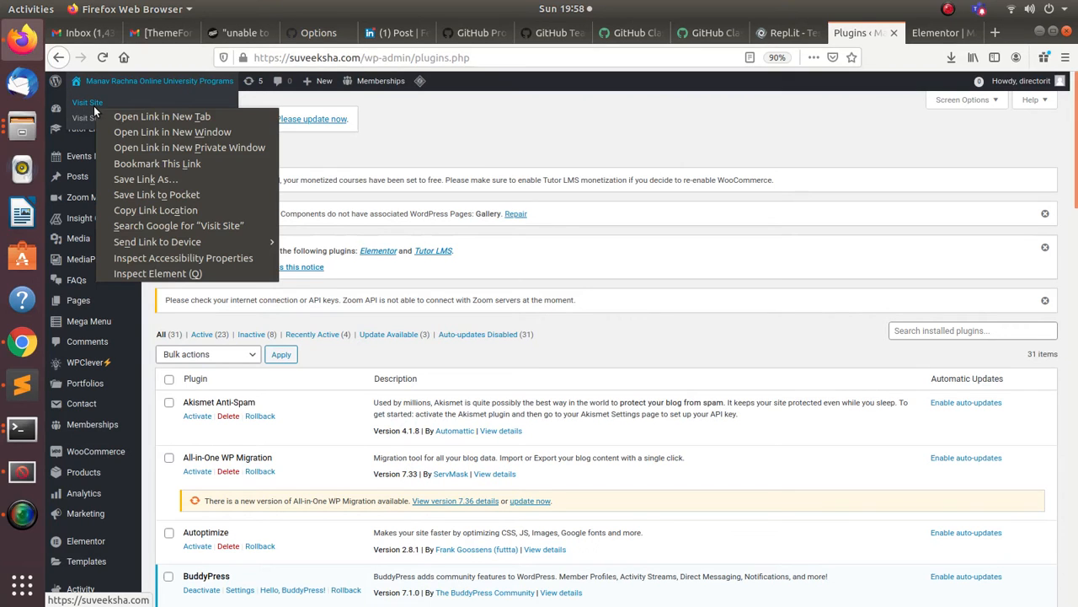
left_click(188, 148)
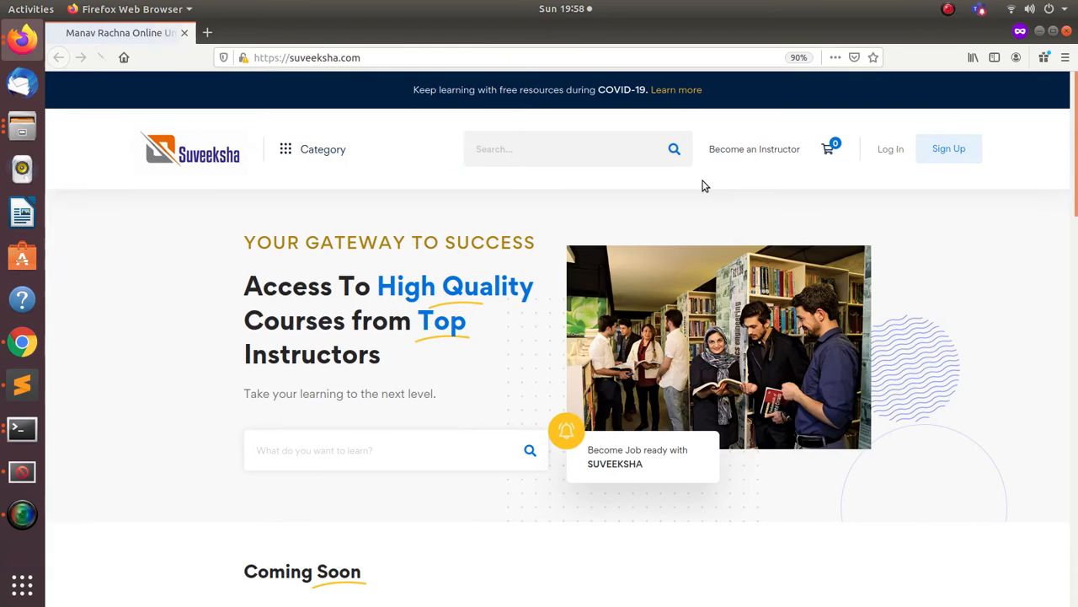
Step: Scroll the live homepage to the unstyled 'Our company is a collective…' text and clear its selection
scroll("down", 3)
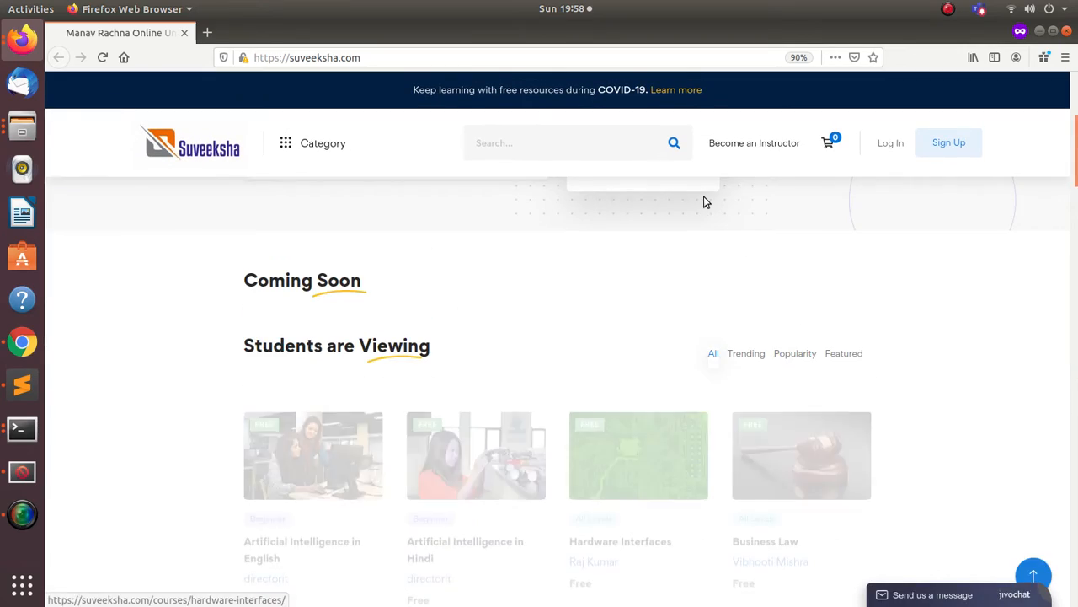
scroll("down", 3)
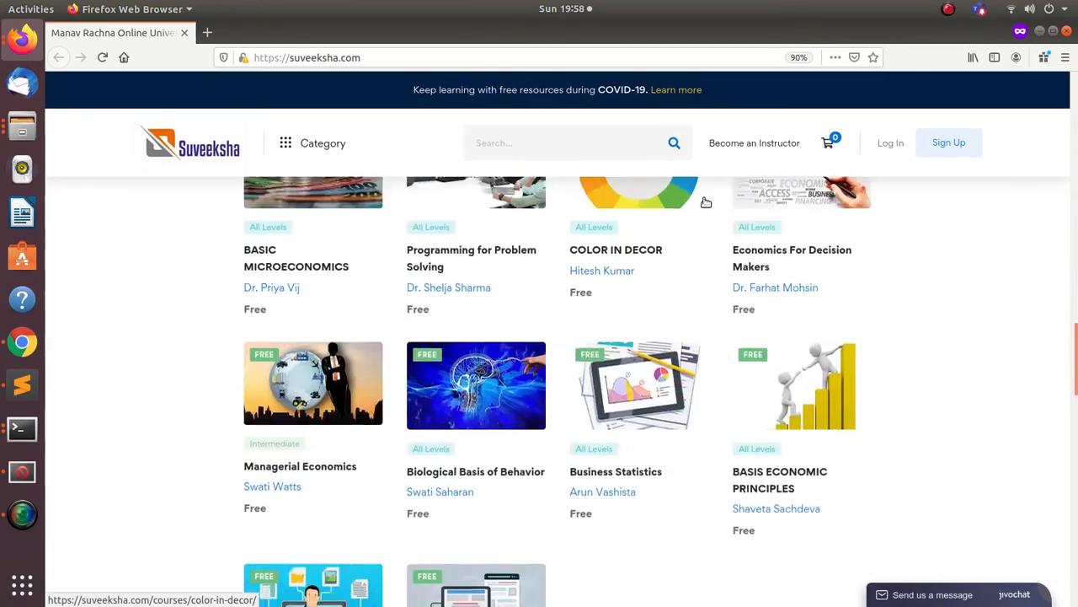
scroll("down", 3)
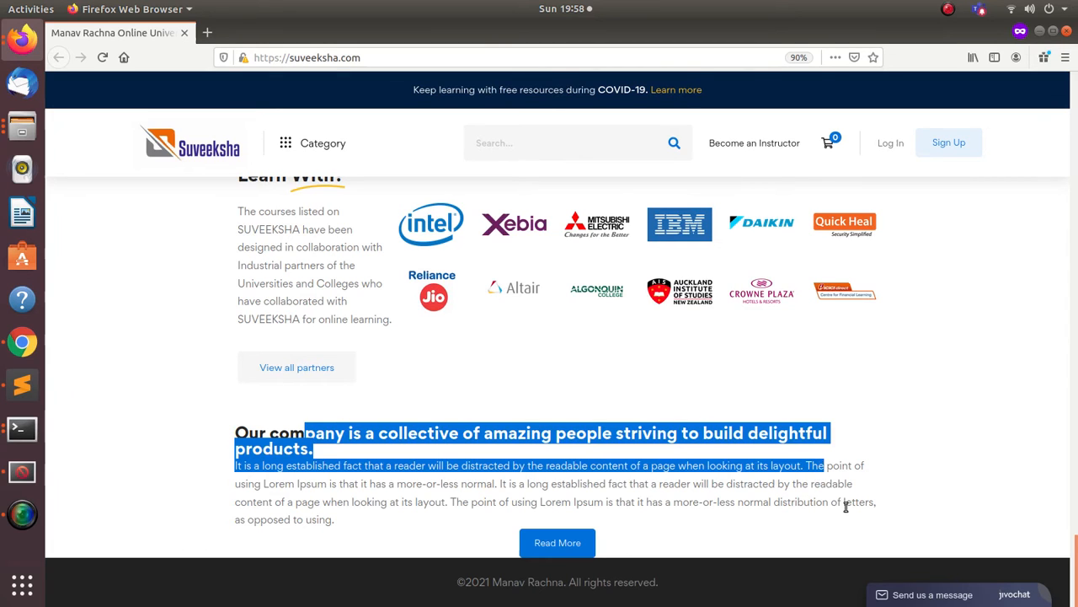
left_click(168, 475)
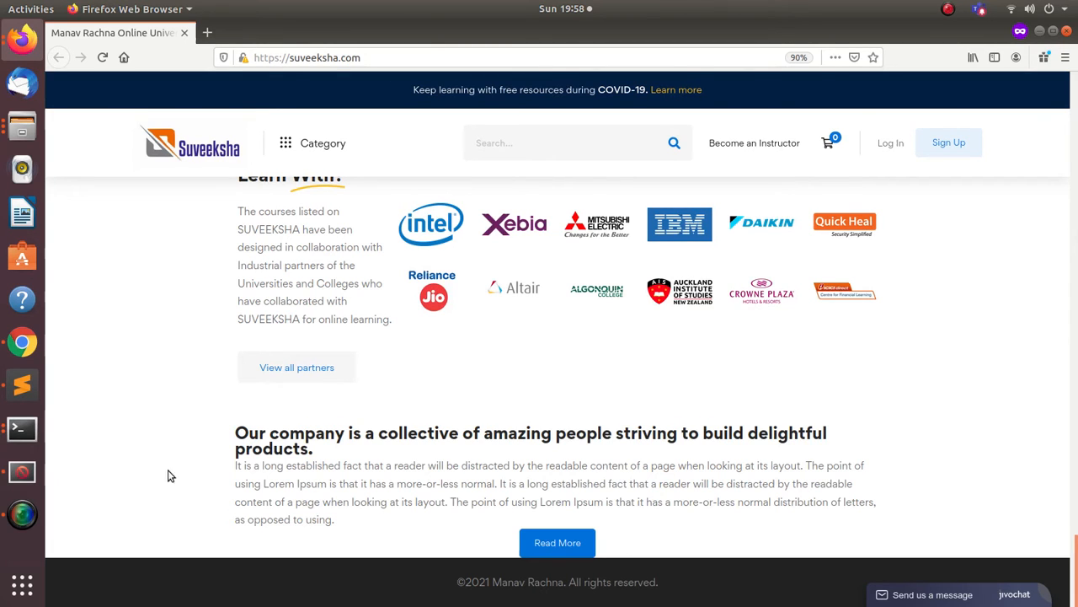
mouse_move(401, 457)
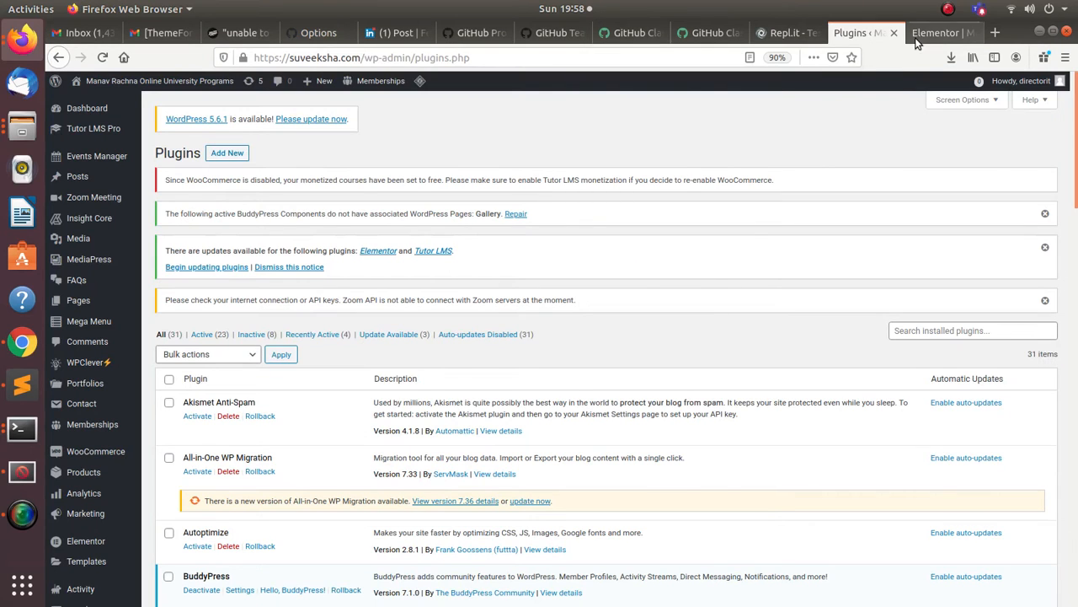
Step: Detour through Chrome's GitHub tab, then switch back to the live Suveeksha homepage window
left_click(936, 32)
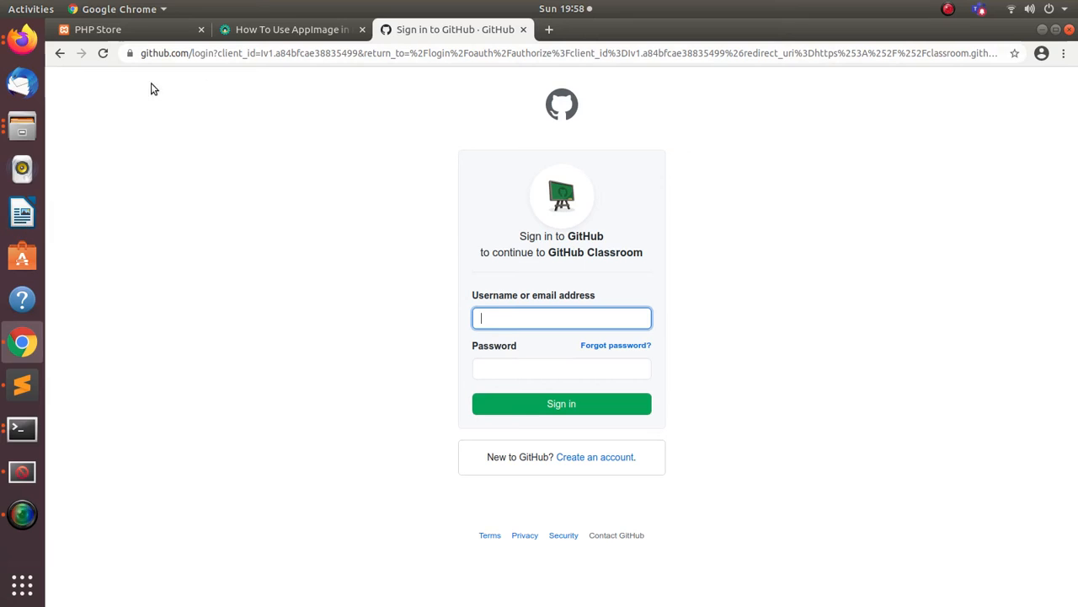
mouse_move(22, 341)
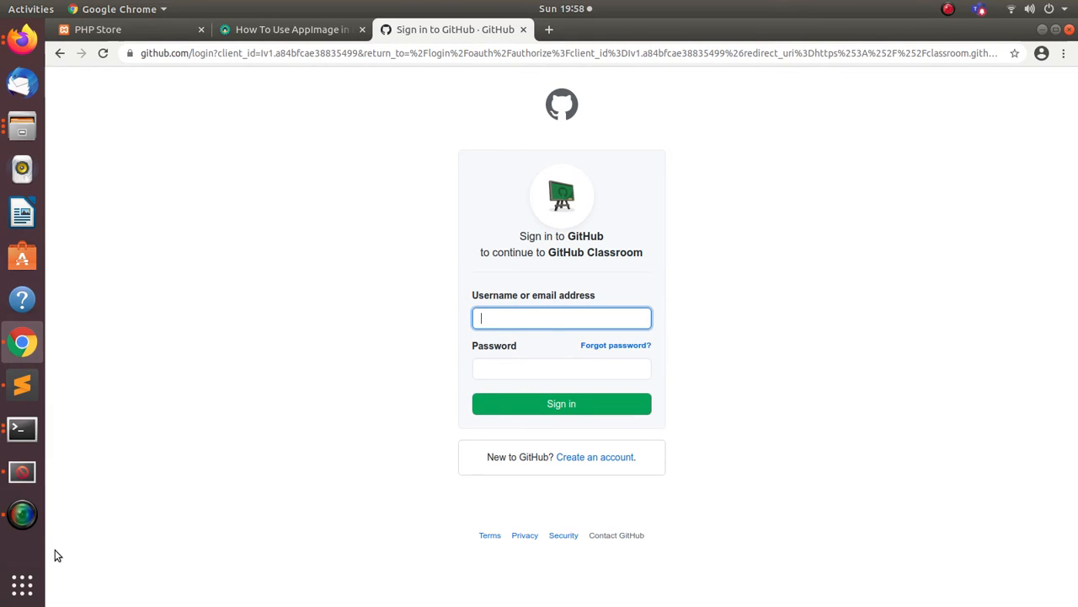
key("Alt+Tab")
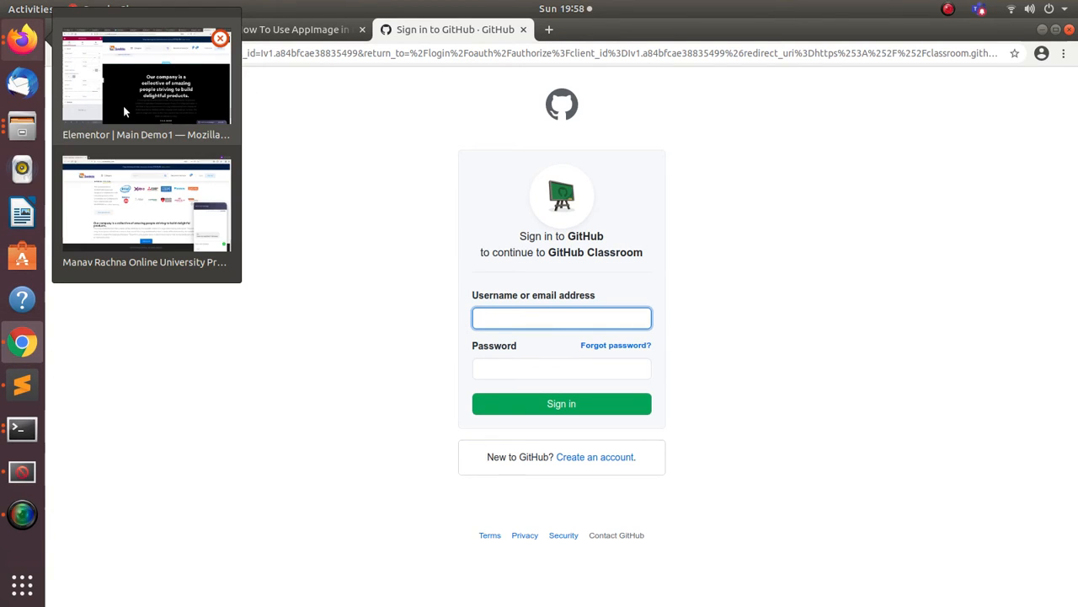
left_click(145, 202)
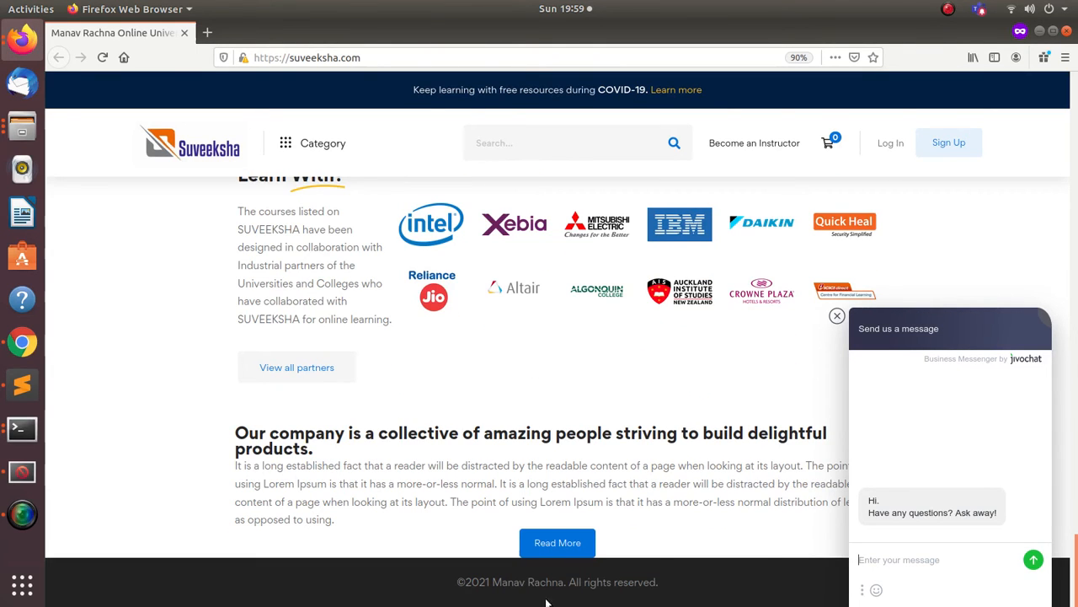
mouse_move(593, 458)
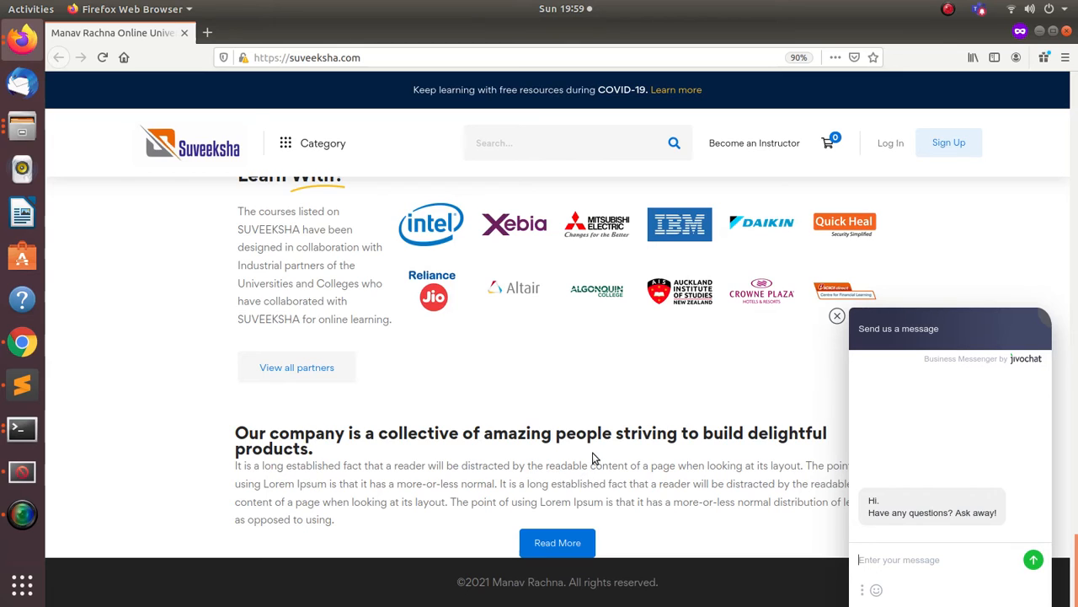
mouse_move(566, 465)
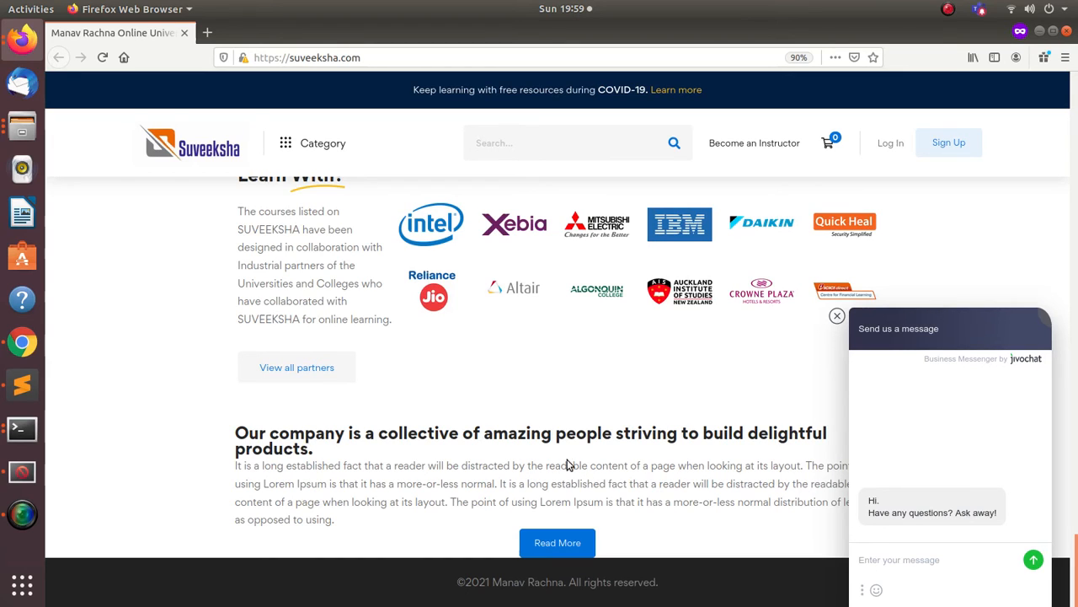
mouse_move(562, 461)
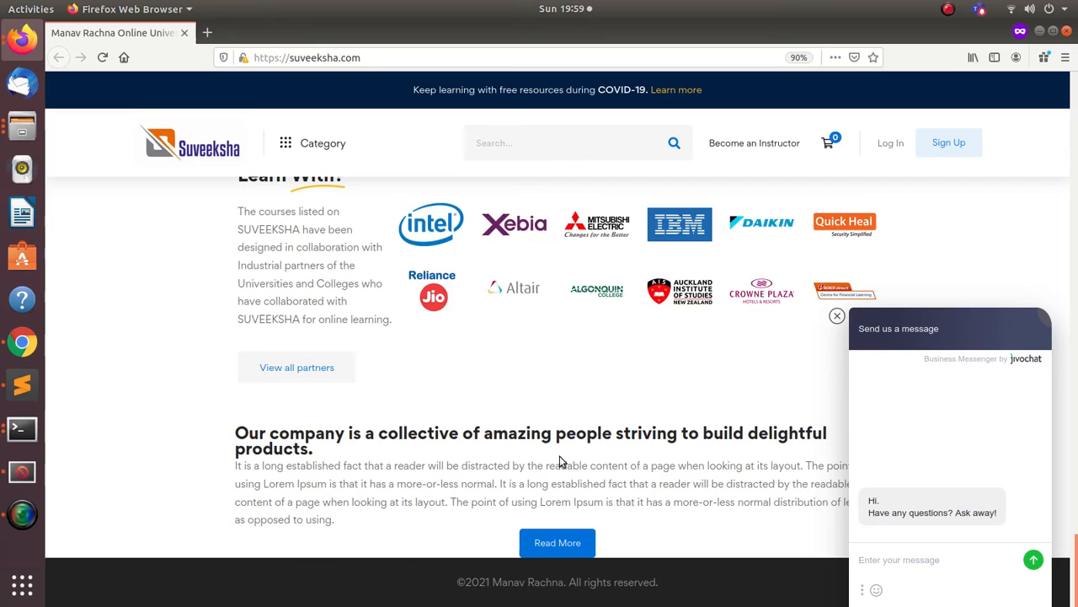
mouse_move(546, 460)
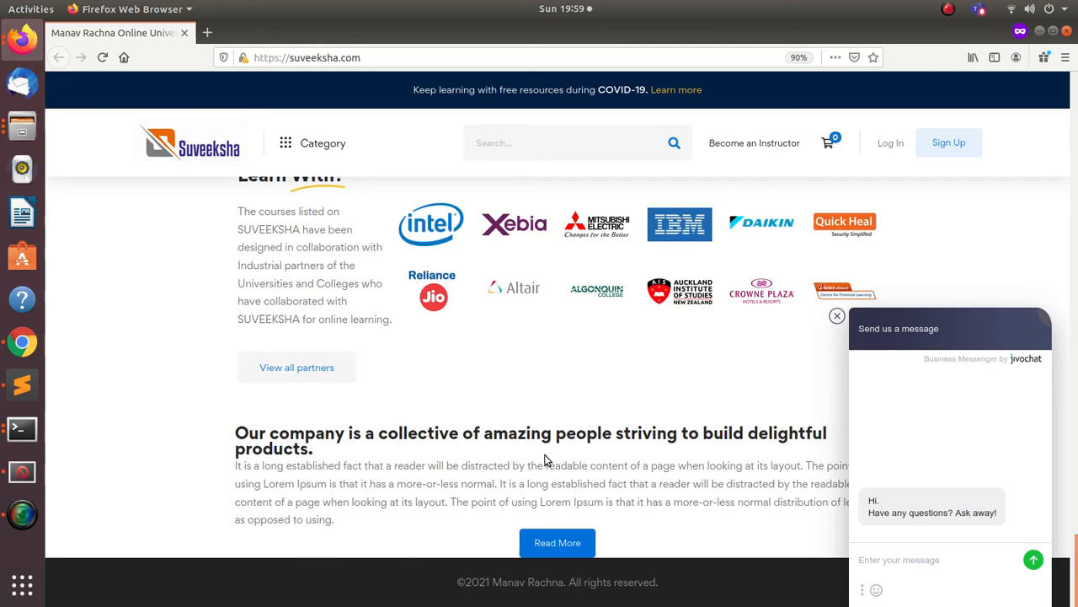
mouse_move(667, 404)
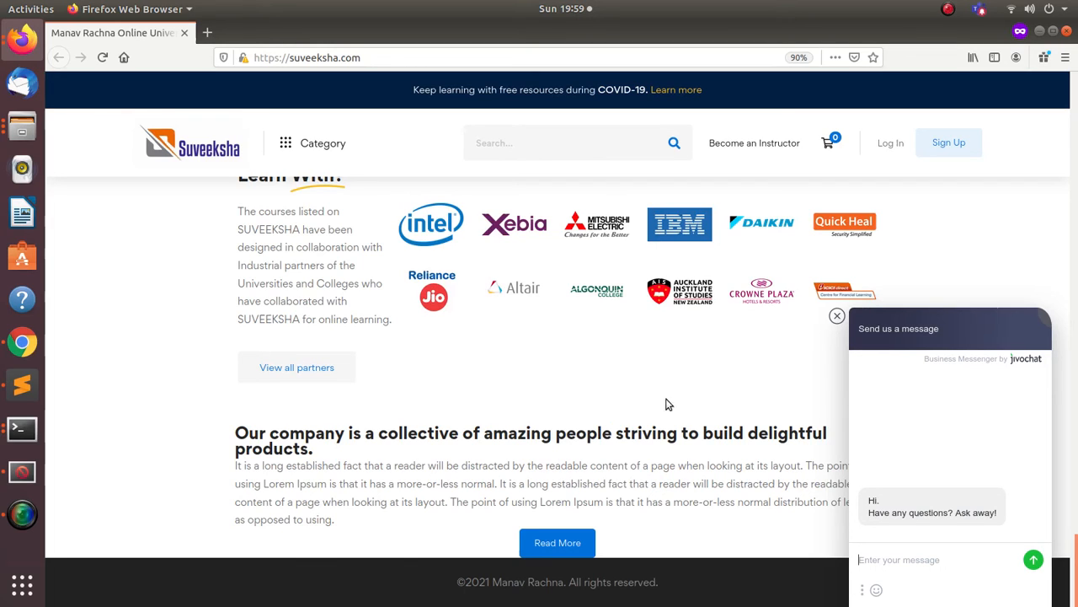
Step: Close the jivochat 'Send us a message' popup covering the company section
left_click(835, 316)
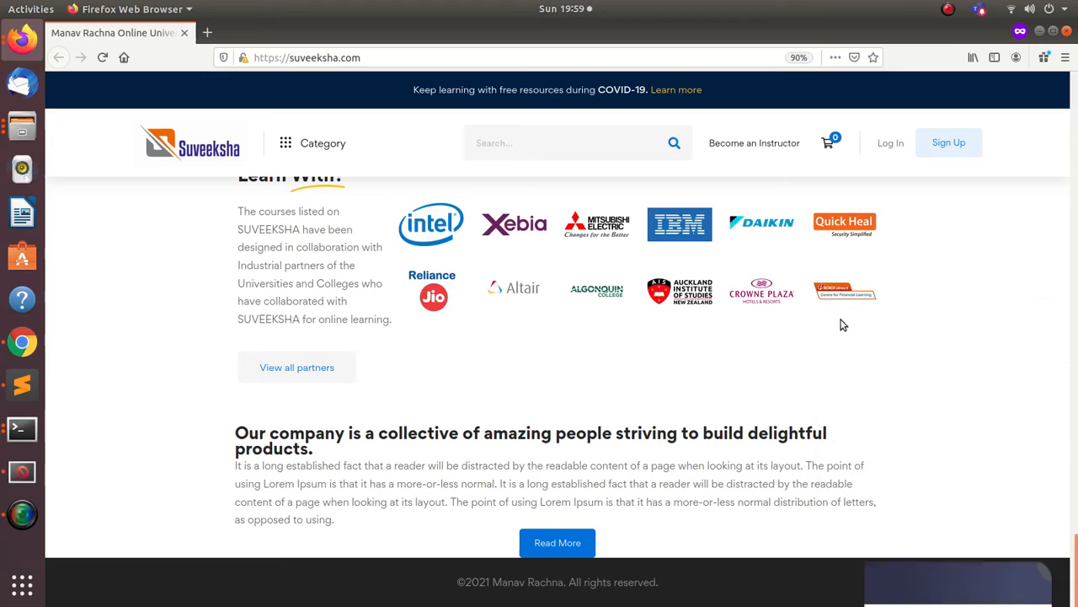
mouse_move(663, 479)
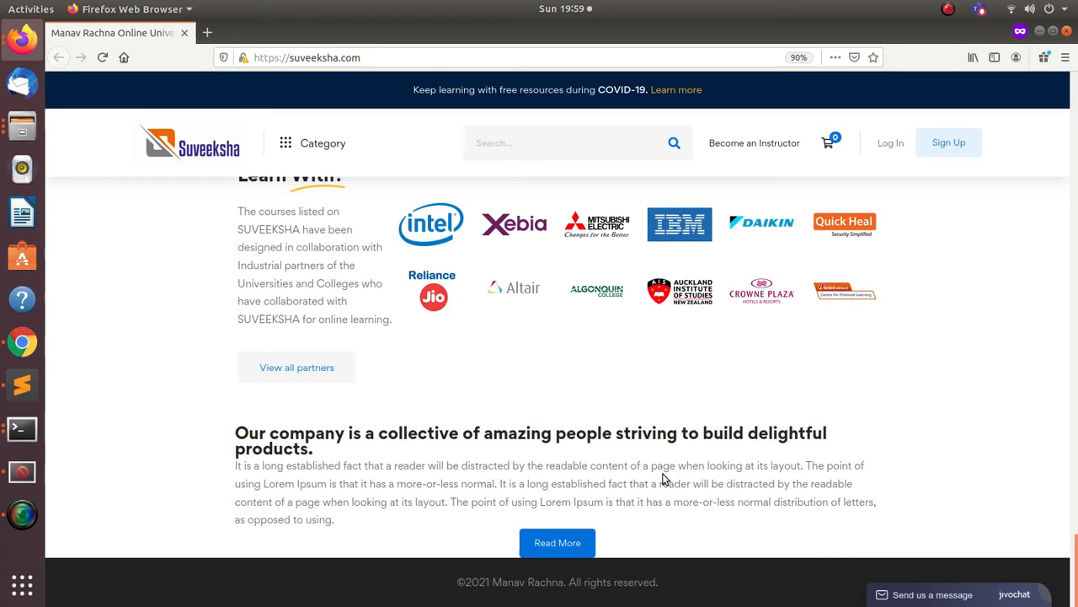
left_click(20, 514)
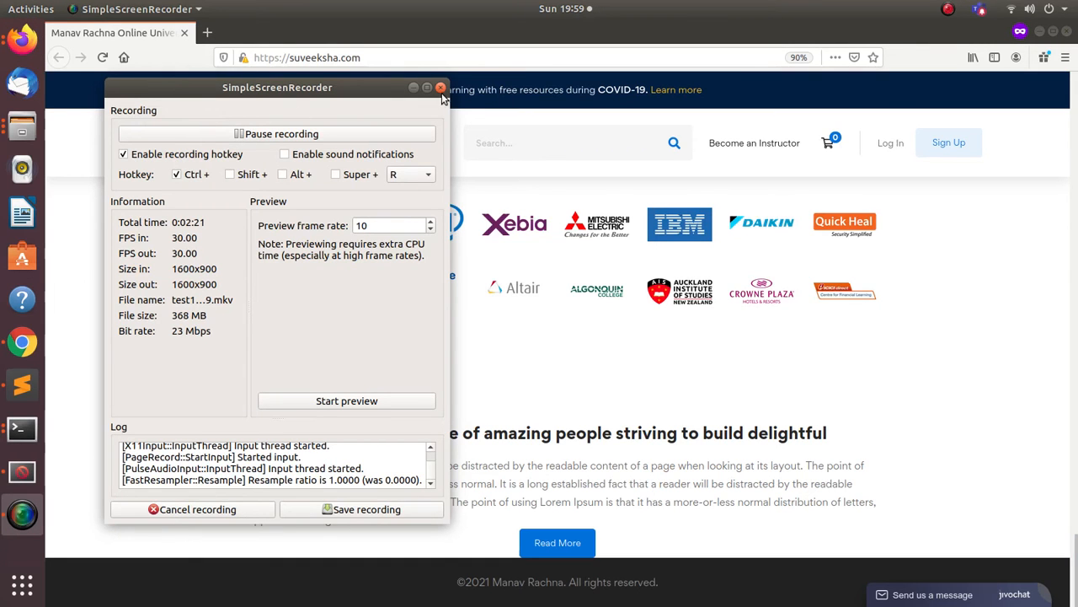
Step: Return to the Elementor editor tab, then bring up Elementor > Tools in the WordPress dashboard
left_click(440, 87)
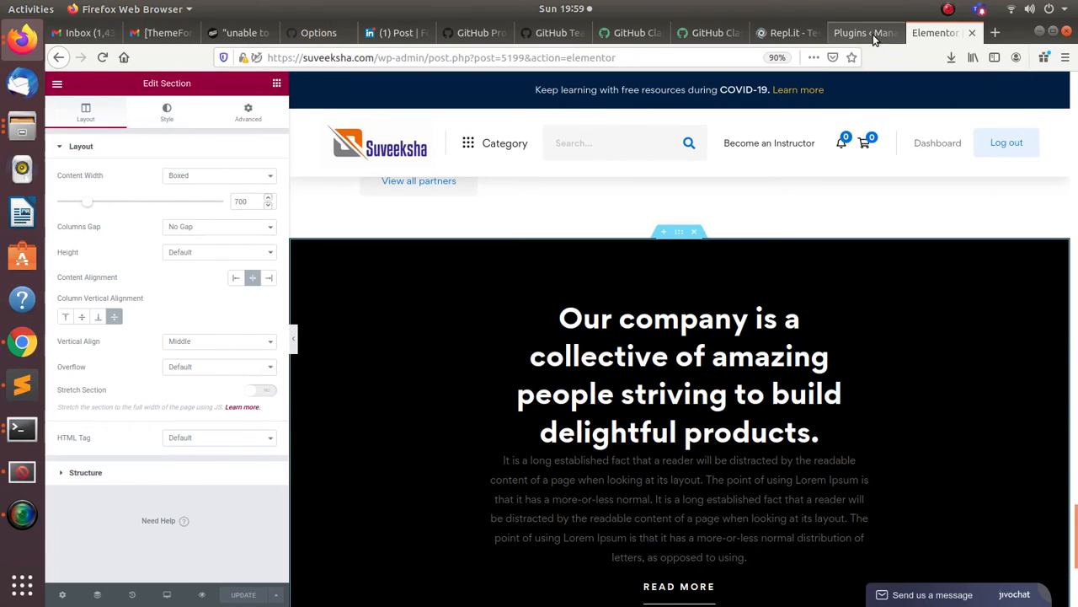
left_click(858, 32)
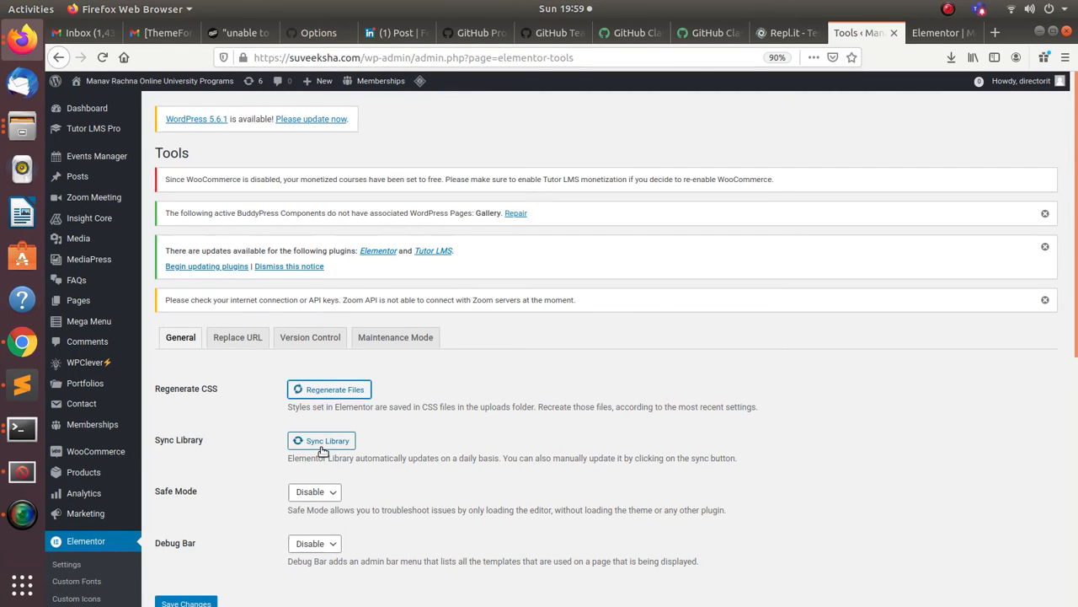
Step: Regenerate Elementor's CSS files, sync the template library and save the Tools settings
left_click(328, 387)
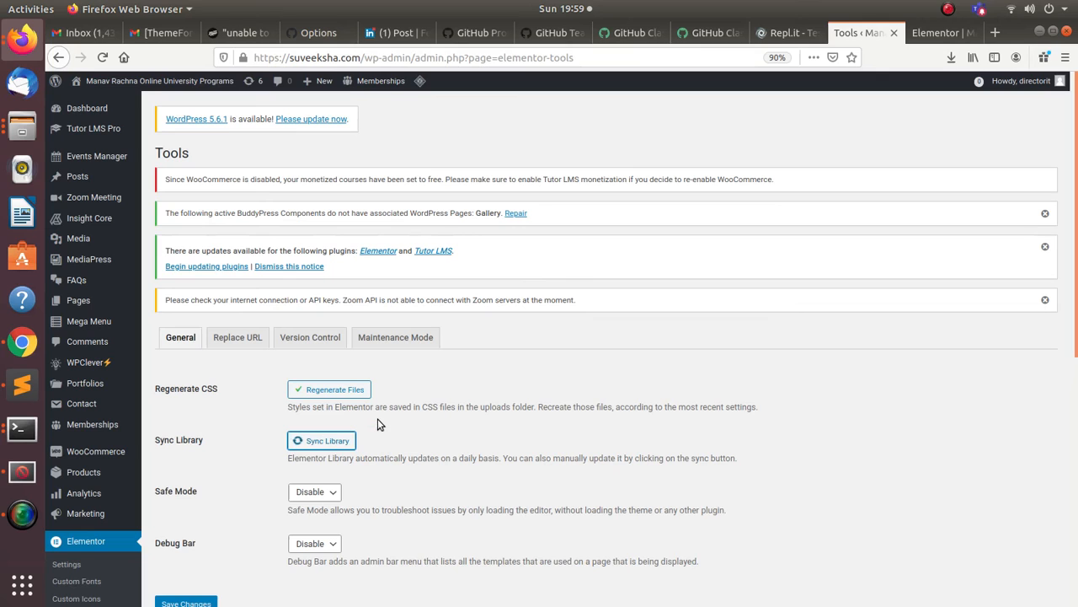
scroll("down", 3)
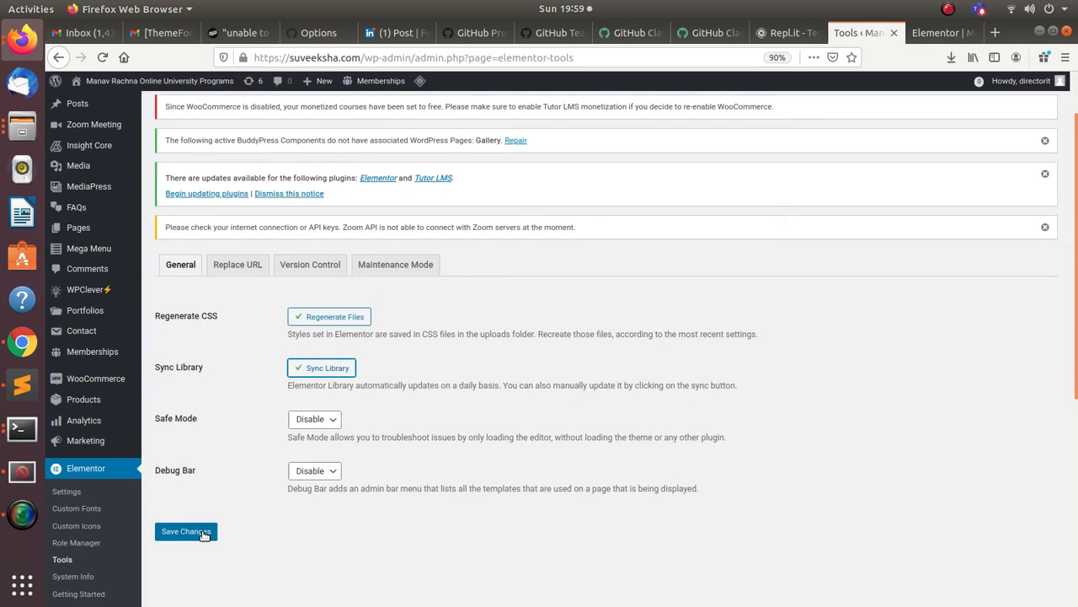
left_click(185, 531)
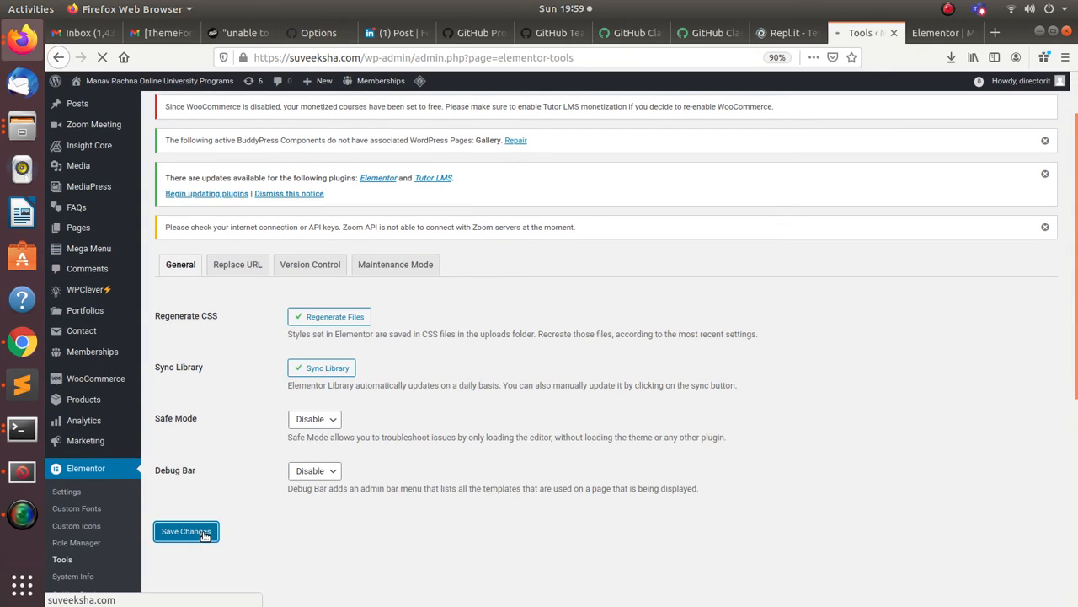
left_click(186, 531)
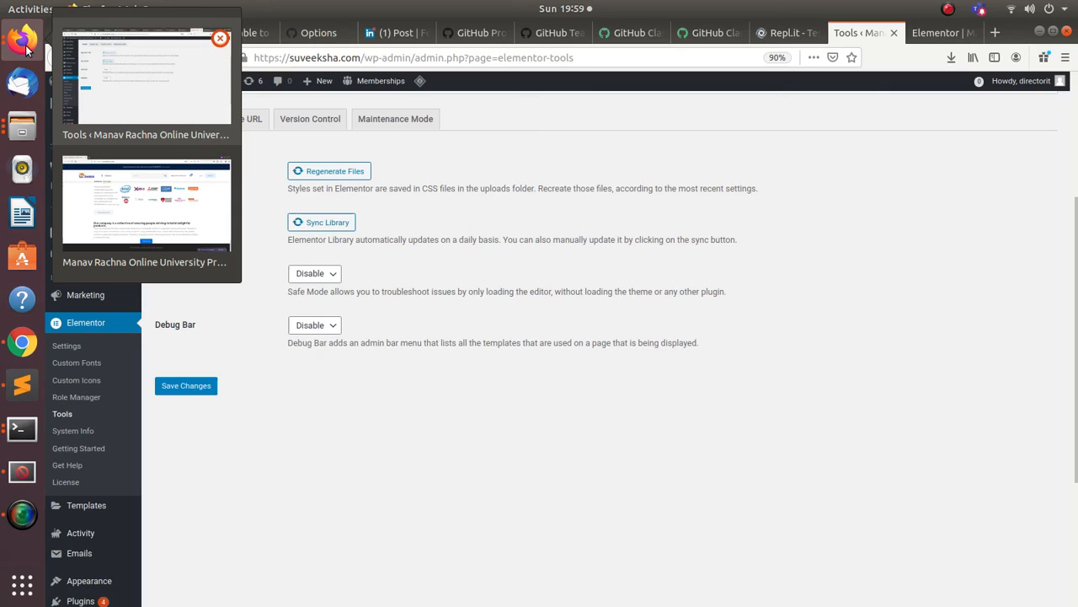
Step: Switch back to the live Suveeksha homepage, where the company section still shows unstyled
left_click(145, 202)
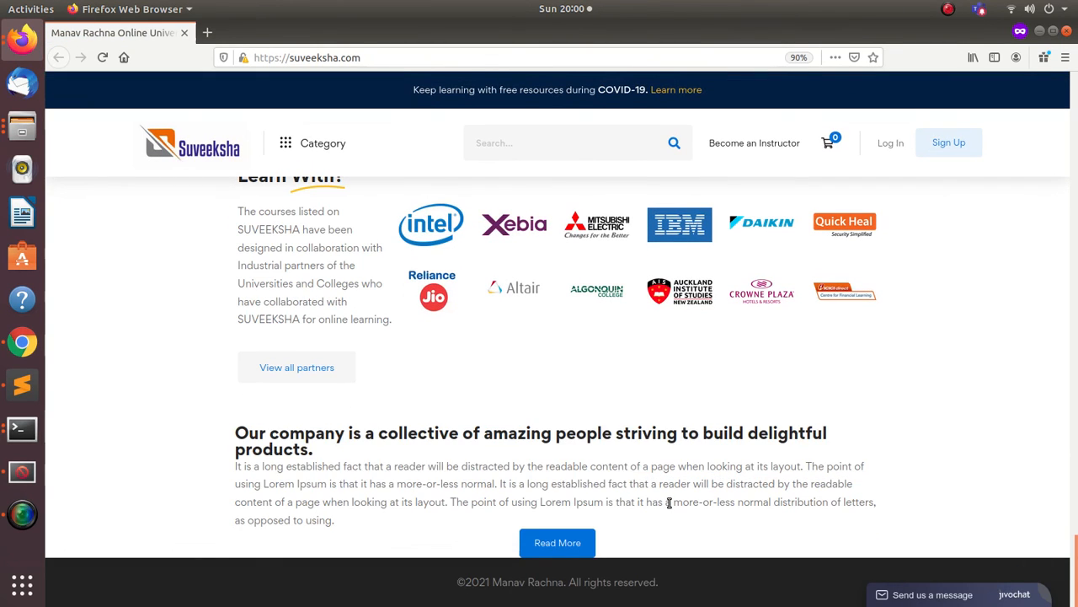
mouse_move(261, 458)
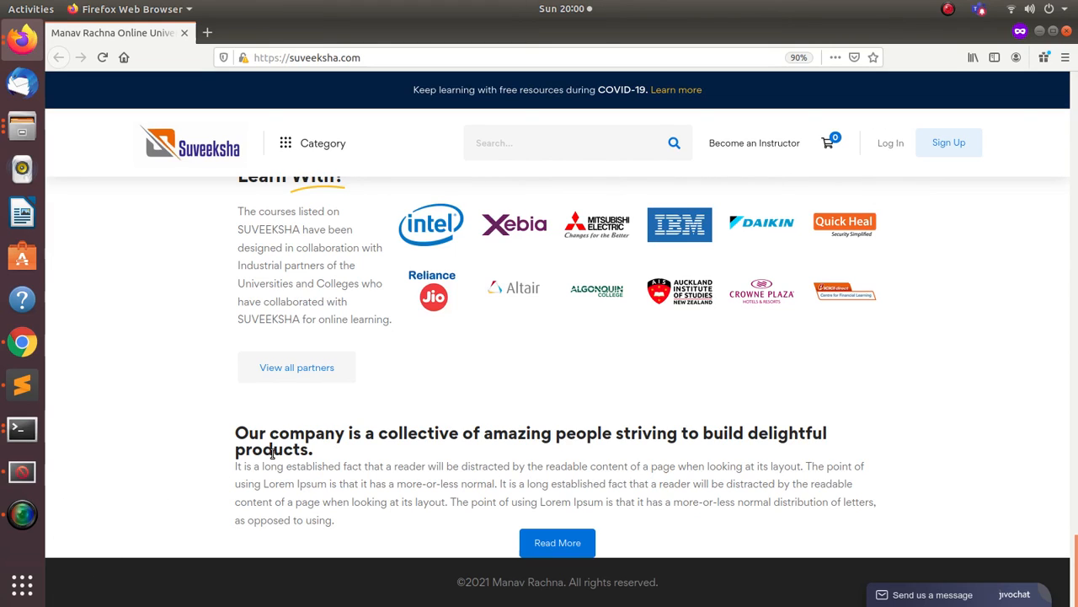
mouse_move(69, 539)
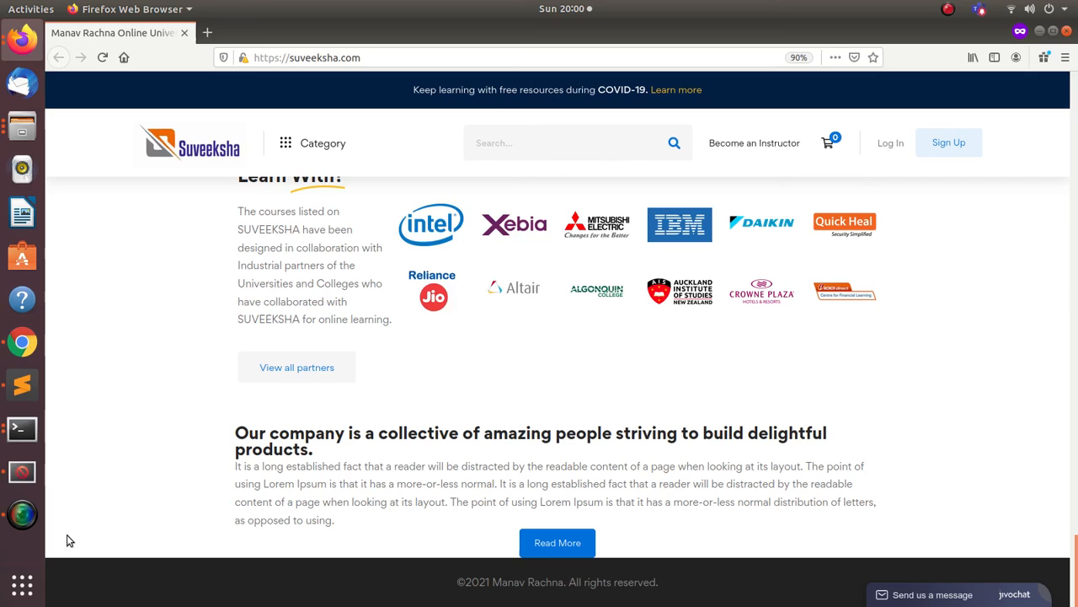
mouse_move(20, 513)
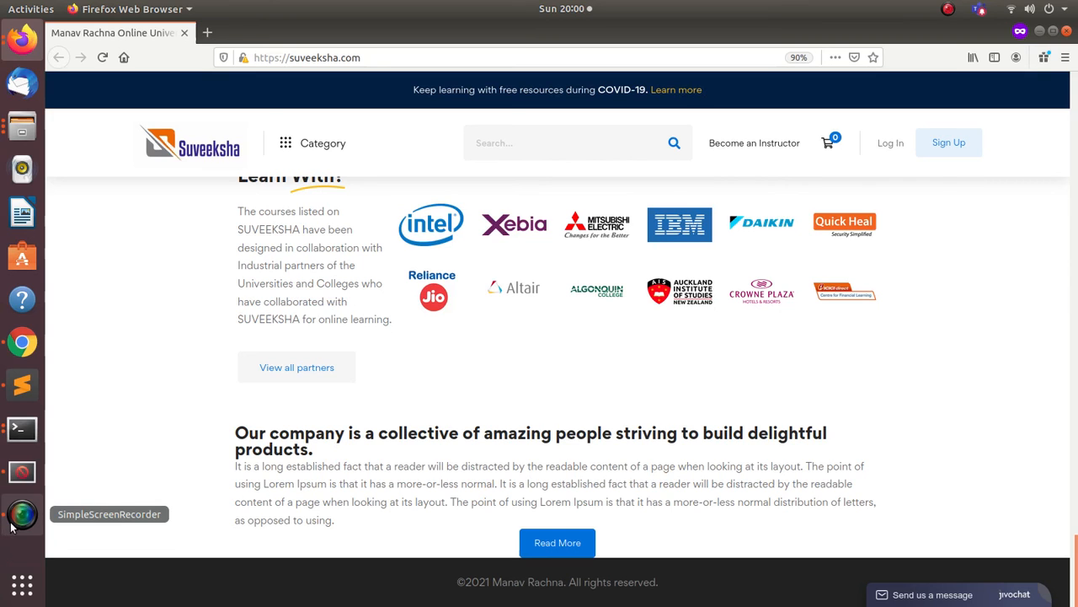